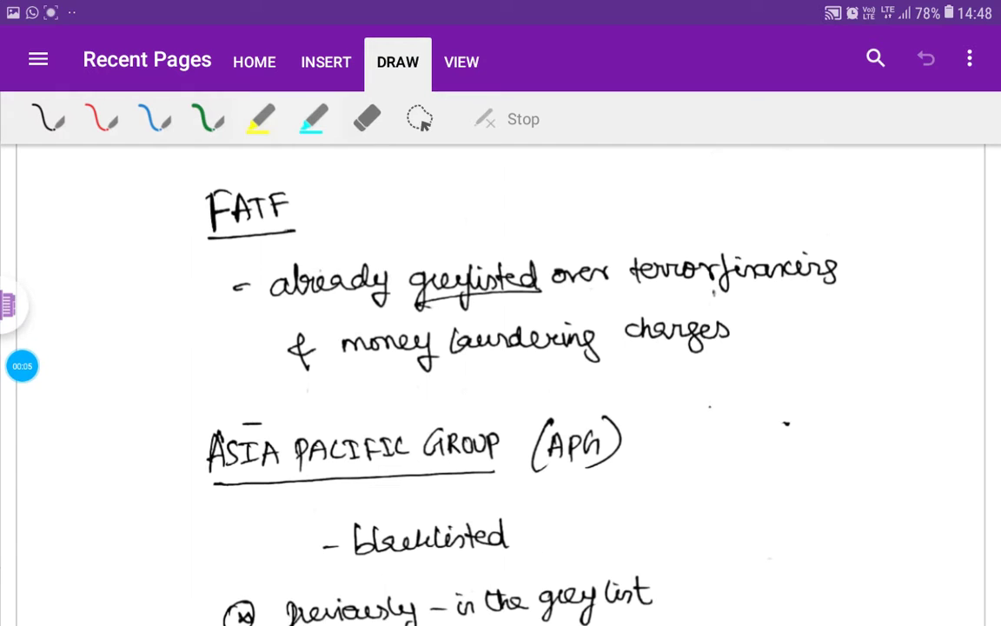
# Step: Highlight "grey list", the FATF heading, and "terror financing and money laundering" in cyan
pyautogui.click(313, 118)
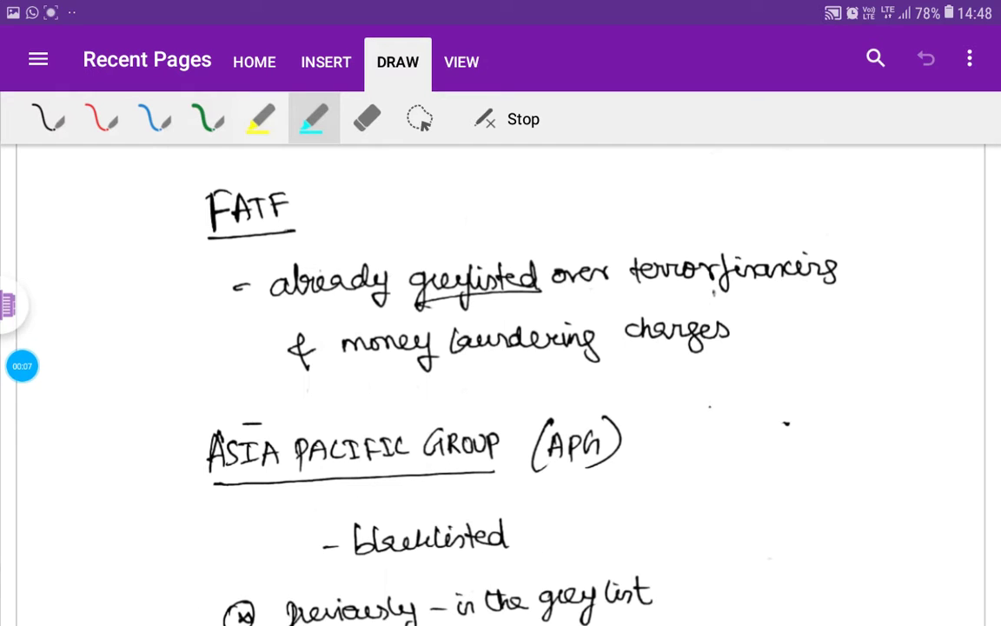
pyautogui.moveTo(513, 599); pyautogui.dragTo(699, 599)
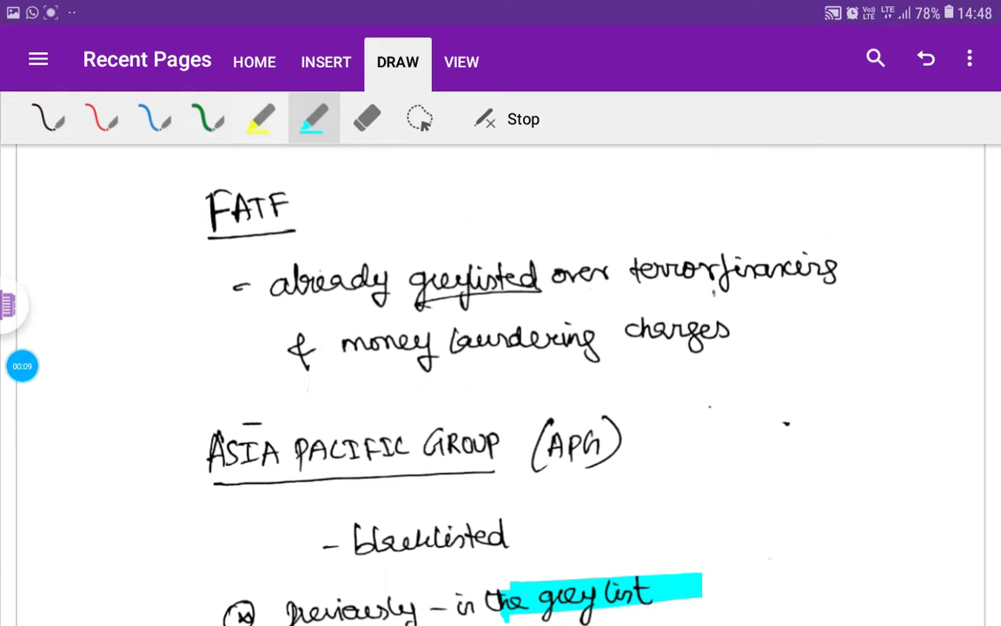
pyautogui.moveTo(183, 209); pyautogui.dragTo(334, 205)
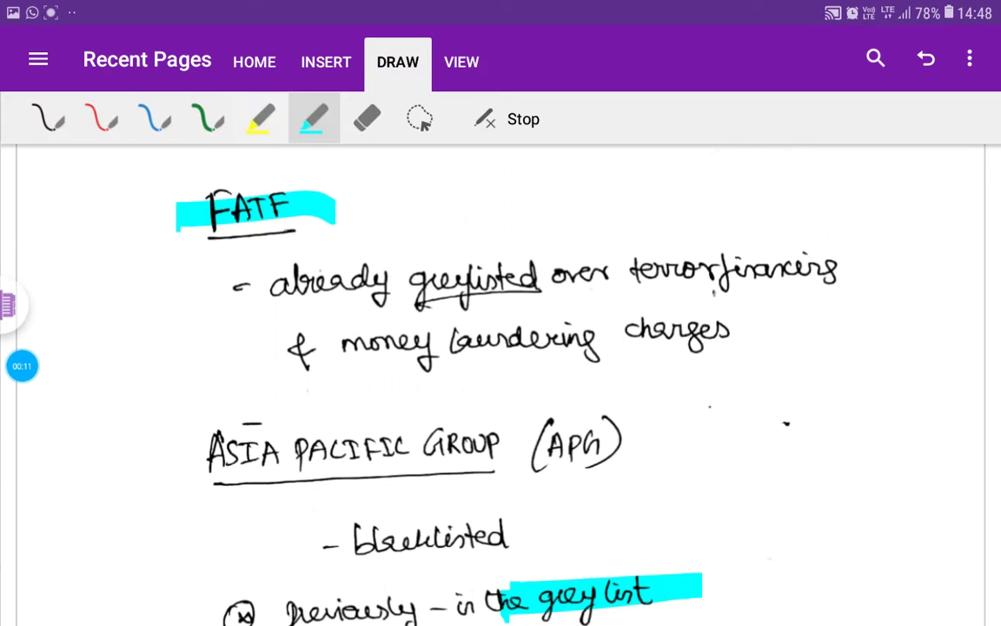
pyautogui.moveTo(624, 274); pyautogui.dragTo(838, 275)
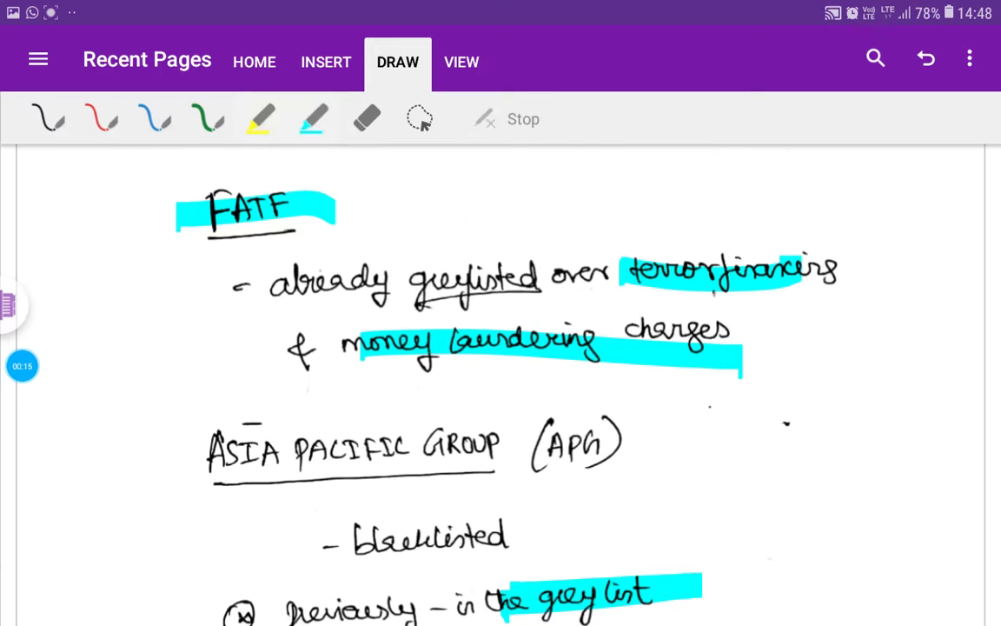
# Step: Highlight "pakistan effort", "5 years" and the financial downgrade and market restriction line in cyan
pyautogui.scroll(-3)
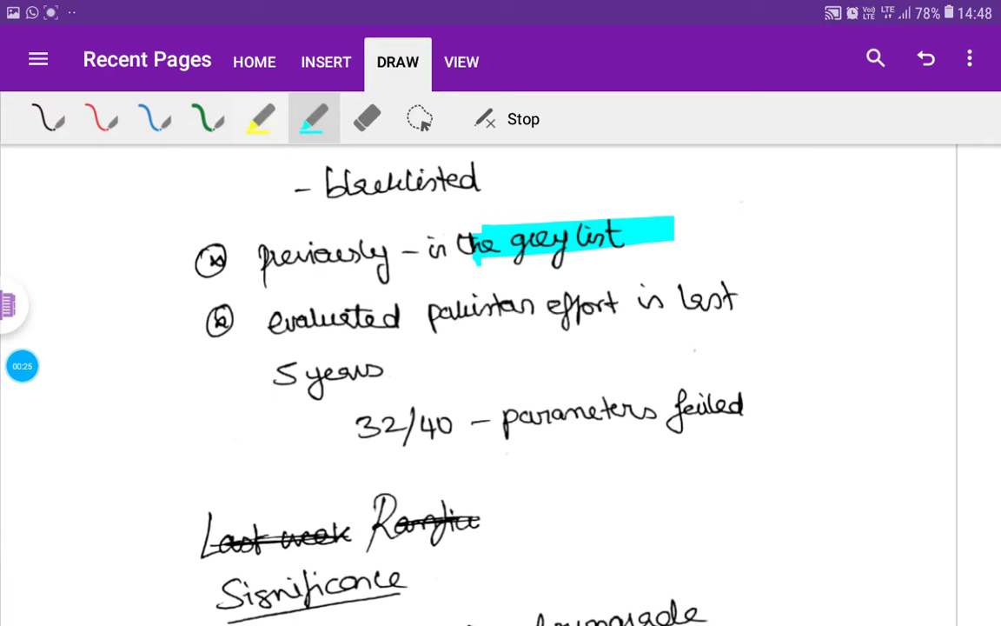
pyautogui.moveTo(431, 310); pyautogui.dragTo(617, 309)
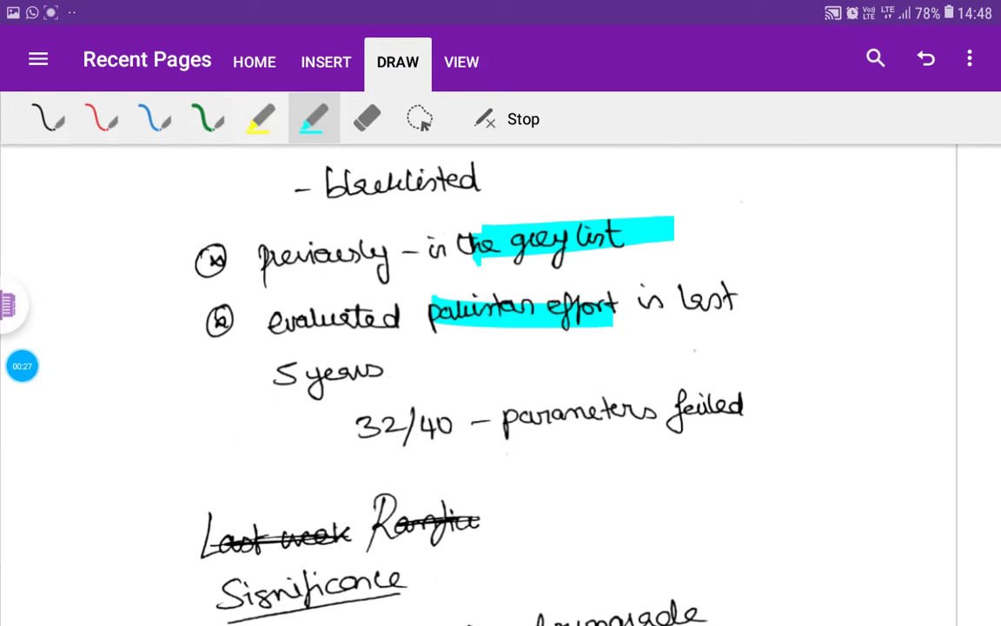
pyautogui.moveTo(278, 374); pyautogui.dragTo(426, 374)
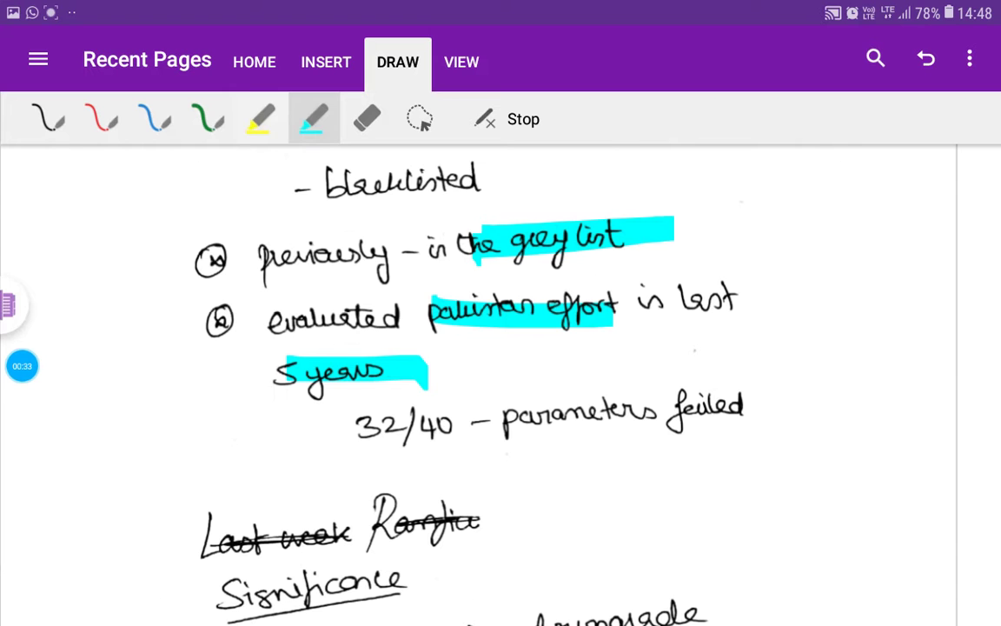
pyautogui.moveTo(356, 409); pyautogui.dragTo(826, 409)
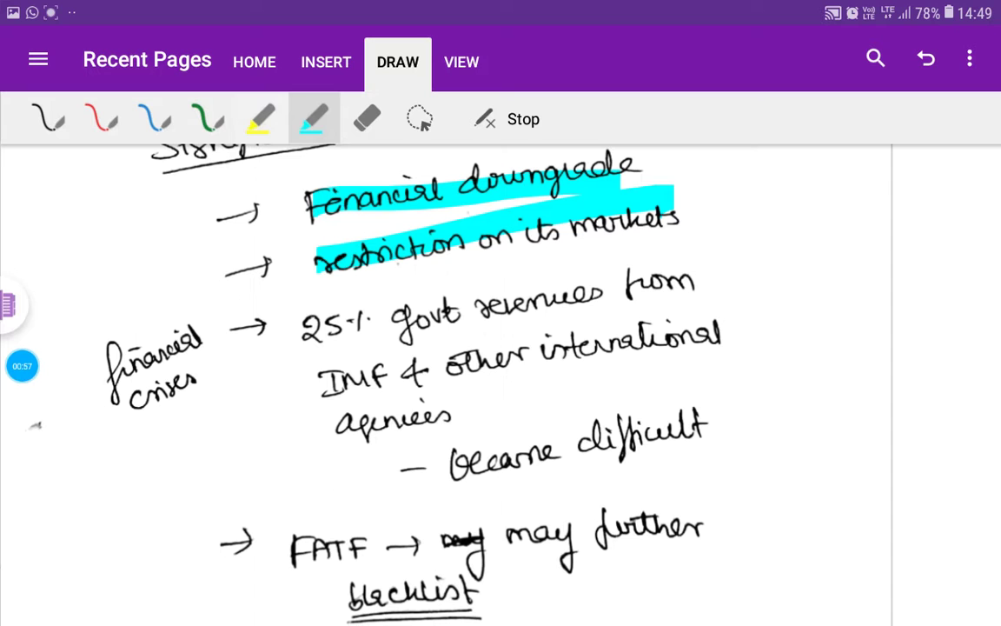
# Step: Highlight "financial crises", "IMF & other international" and "FATF" in cyan under Significance
pyautogui.moveTo(113, 334); pyautogui.dragTo(222, 404)
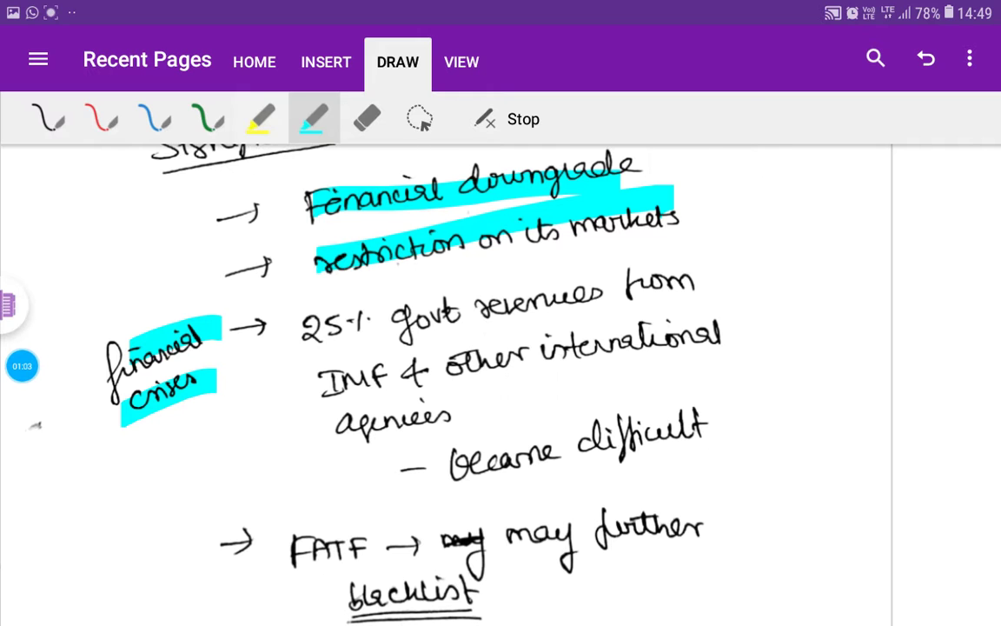
pyautogui.moveTo(322, 382); pyautogui.dragTo(730, 348)
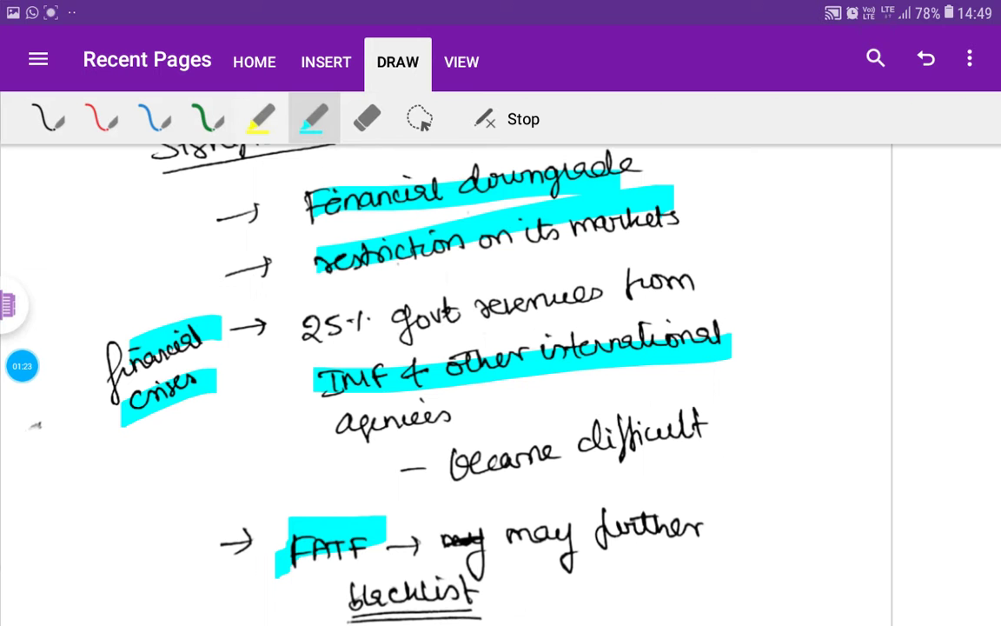
pyautogui.scroll(-3)
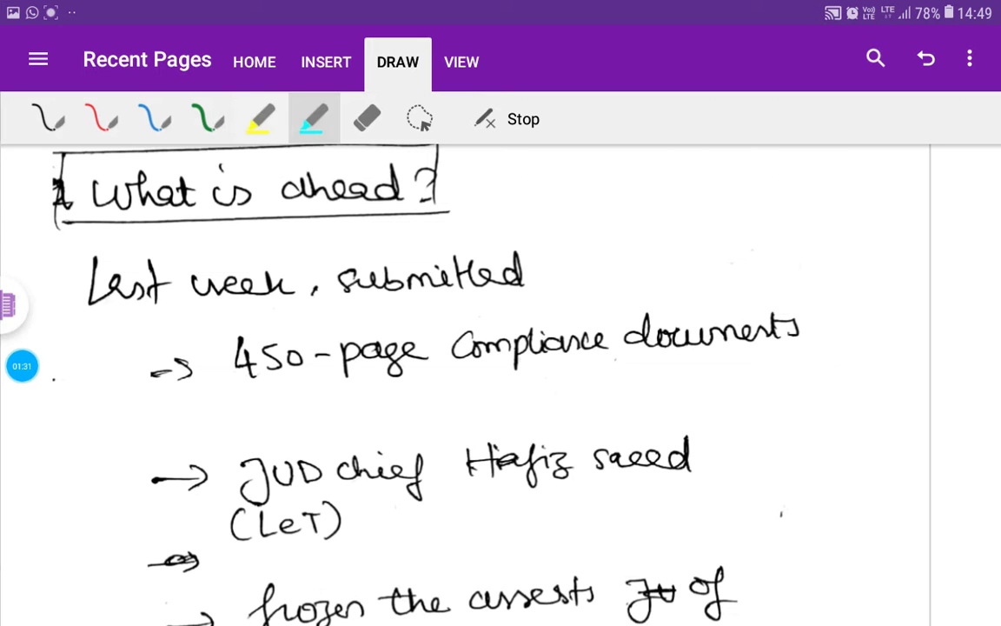
# Step: Highlight the 450-page compliance documents, JUD chief Hafiz Saeed, and JUD organization lines in cyan
pyautogui.moveTo(235, 344); pyautogui.dragTo(817, 330)
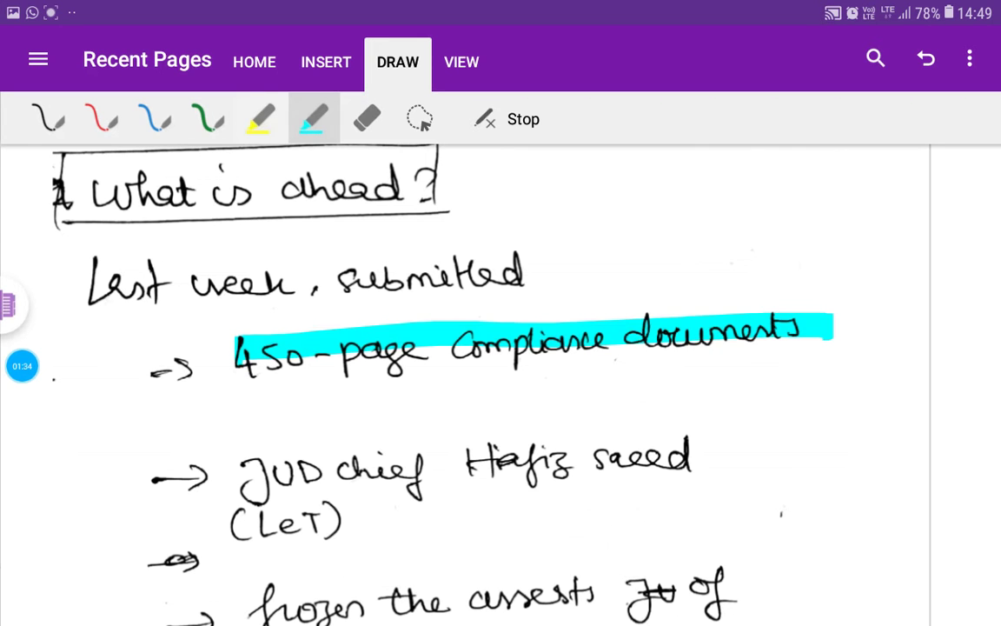
pyautogui.scroll(-3)
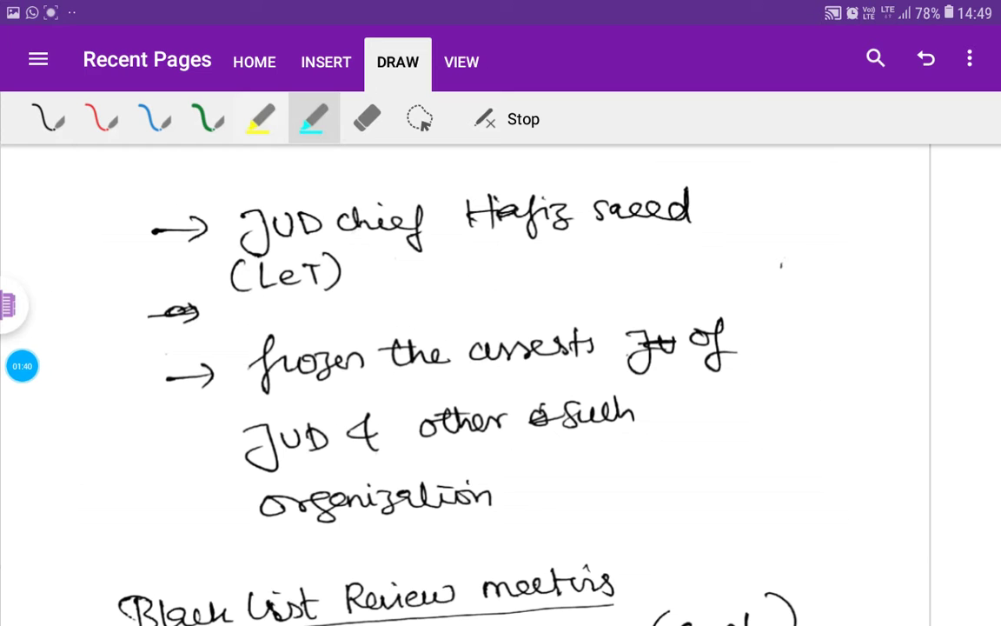
pyautogui.moveTo(252, 226); pyautogui.dragTo(709, 212)
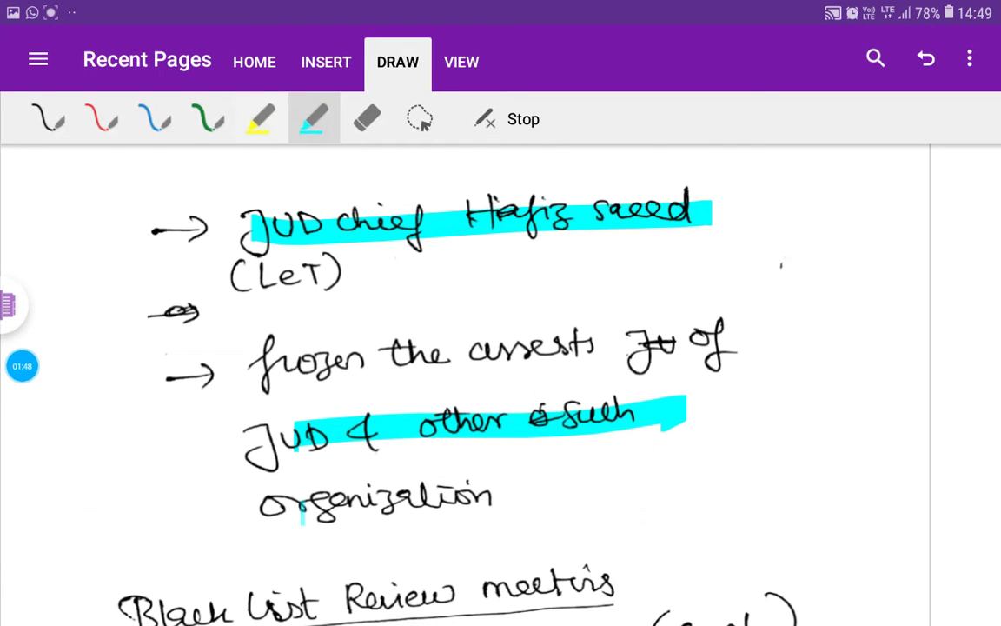
pyautogui.moveTo(299, 504); pyautogui.dragTo(490, 500)
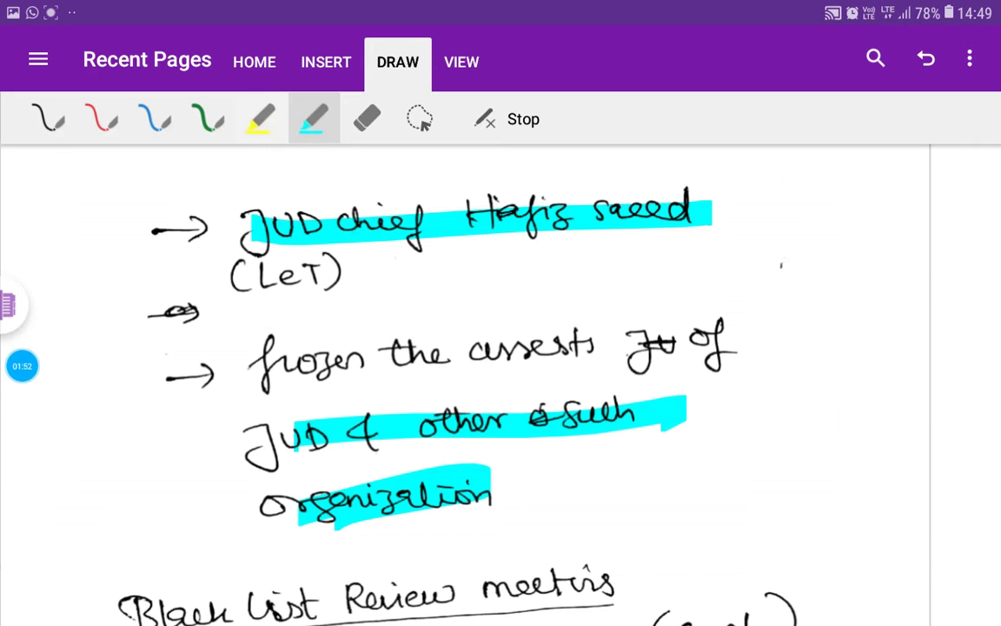
# Step: Mark the Black List Review meeting and Bangkok lines cyan, then the 27-point FATF action plan yellow
pyautogui.scroll(-3)
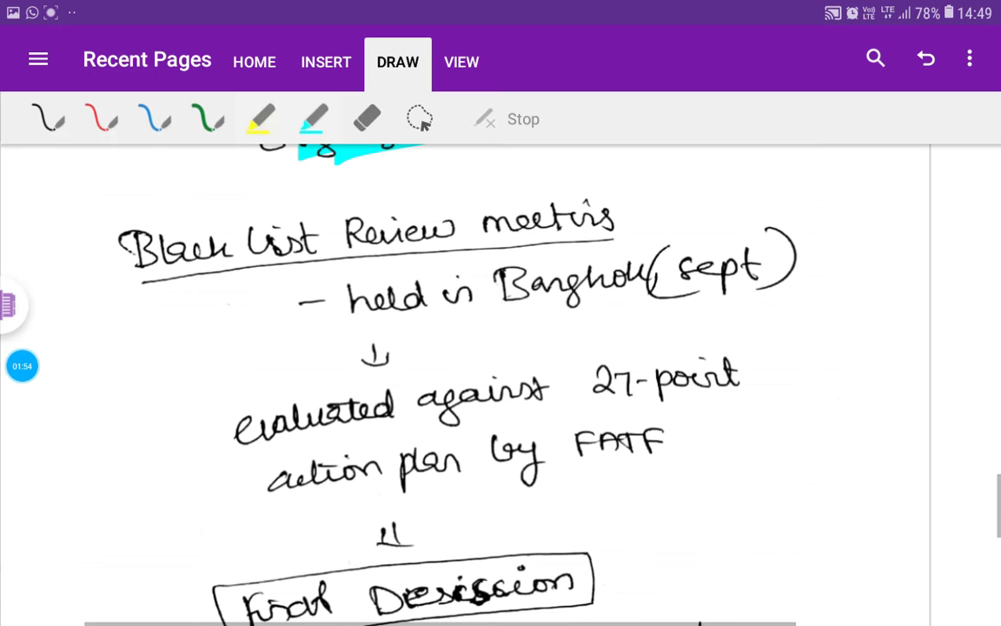
pyautogui.click(315, 118)
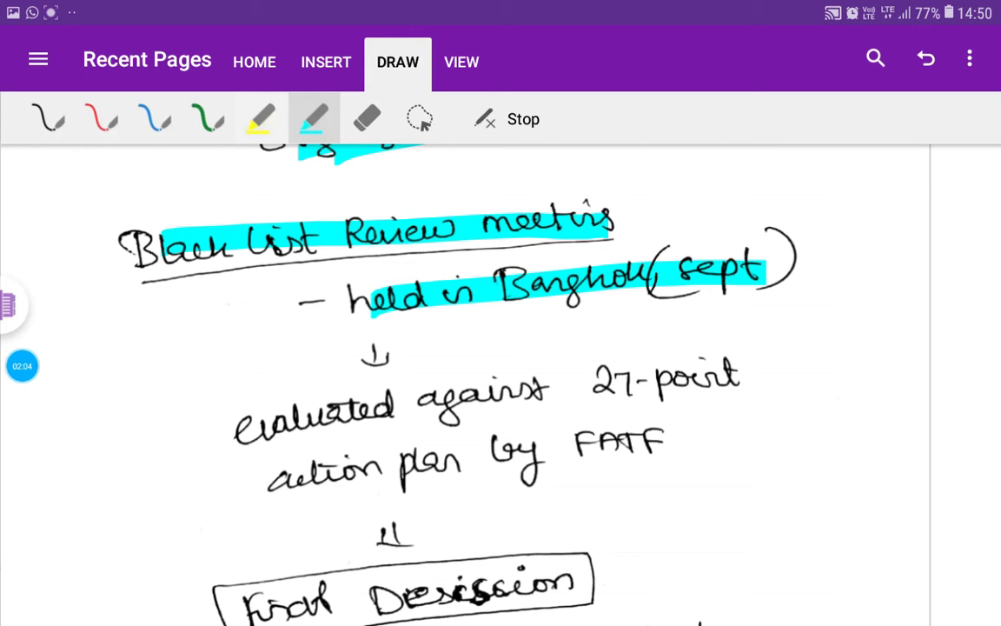
pyautogui.click(261, 118)
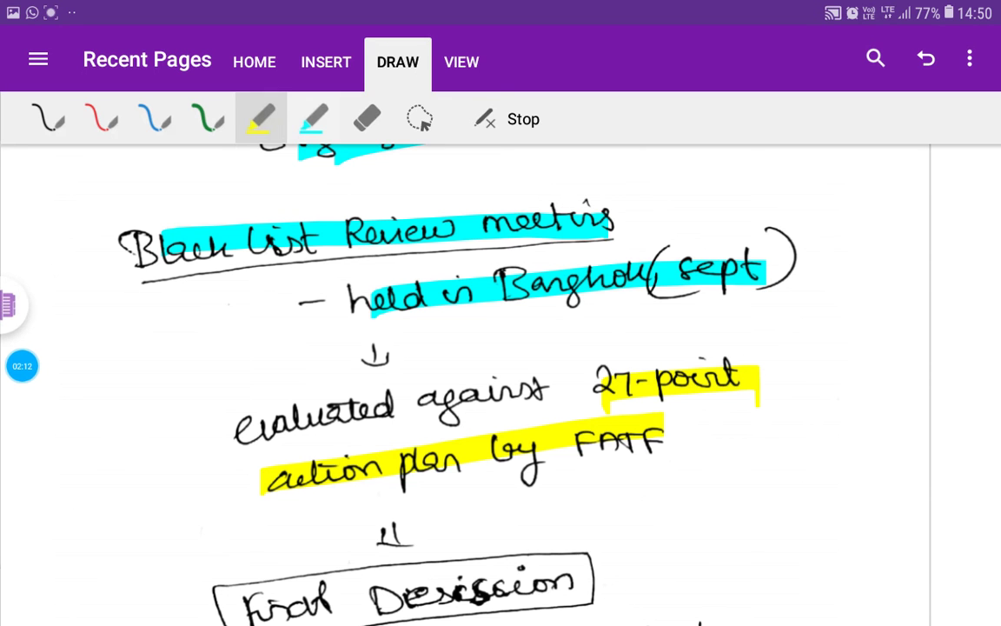
pyautogui.scroll(-3)
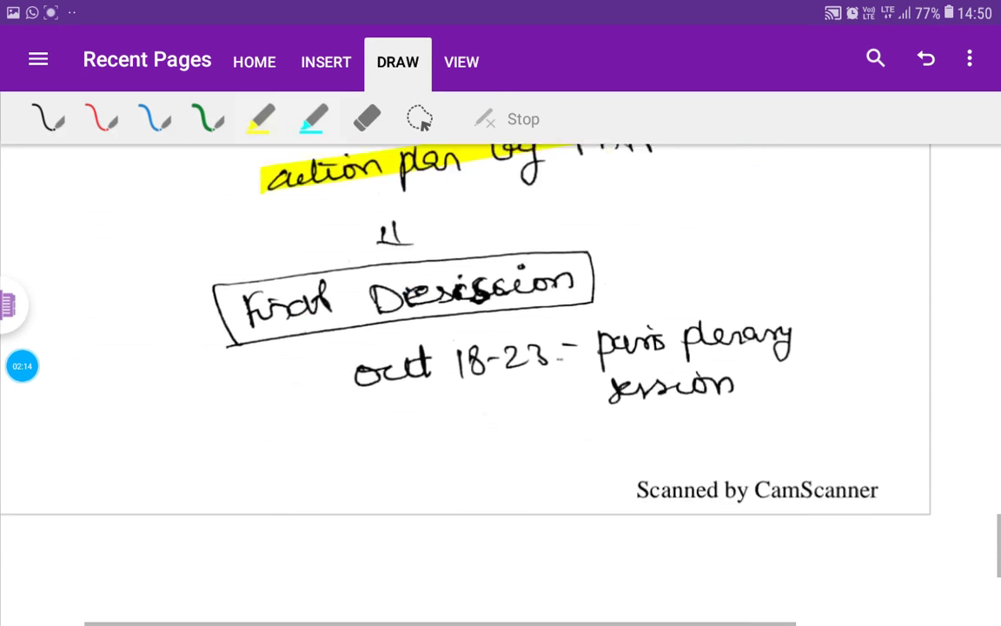